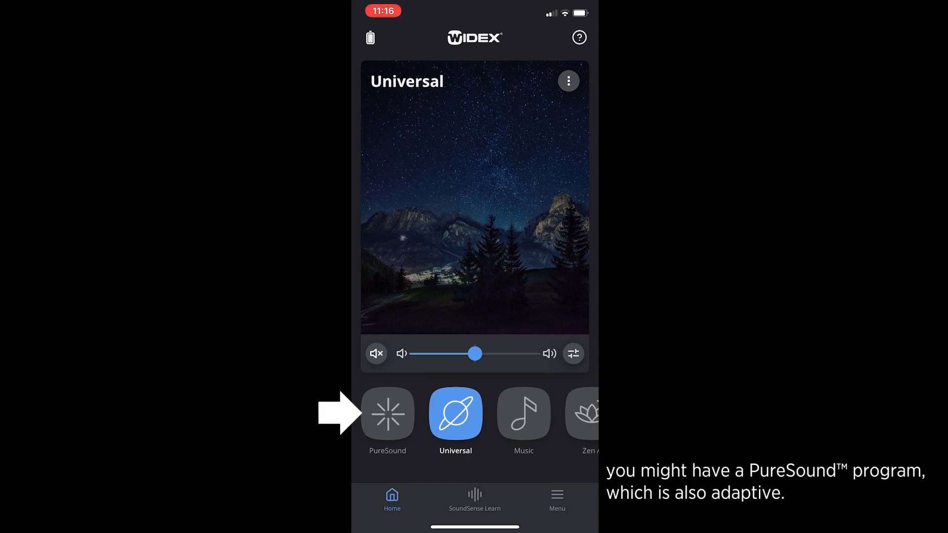
Switch back to the Universal program, then open SoundSense Learn to create a new personal program.
left_click(567, 81)
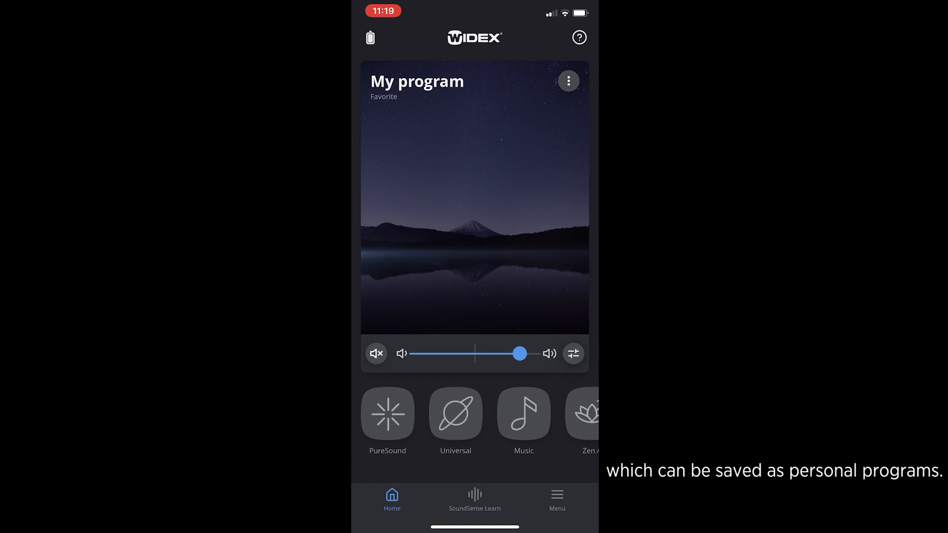
left_click(455, 415)
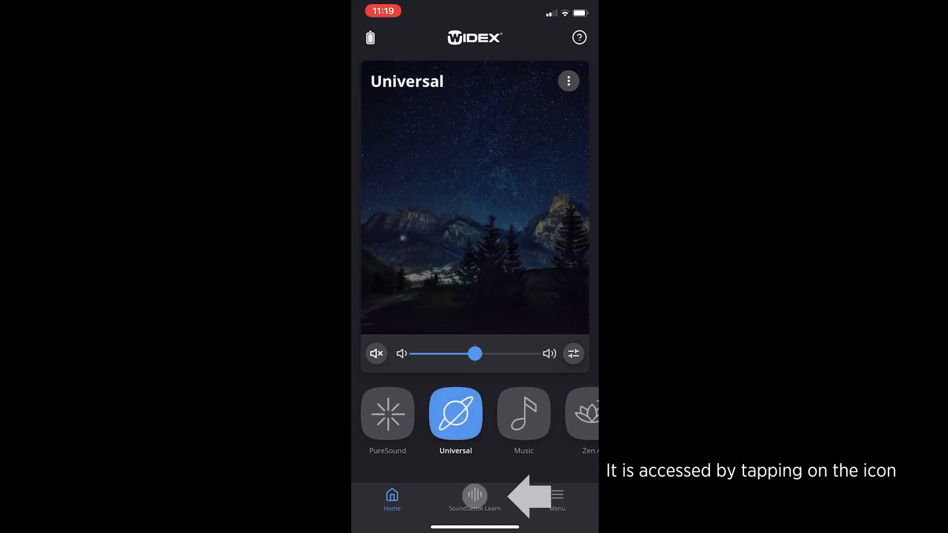
left_click(475, 499)
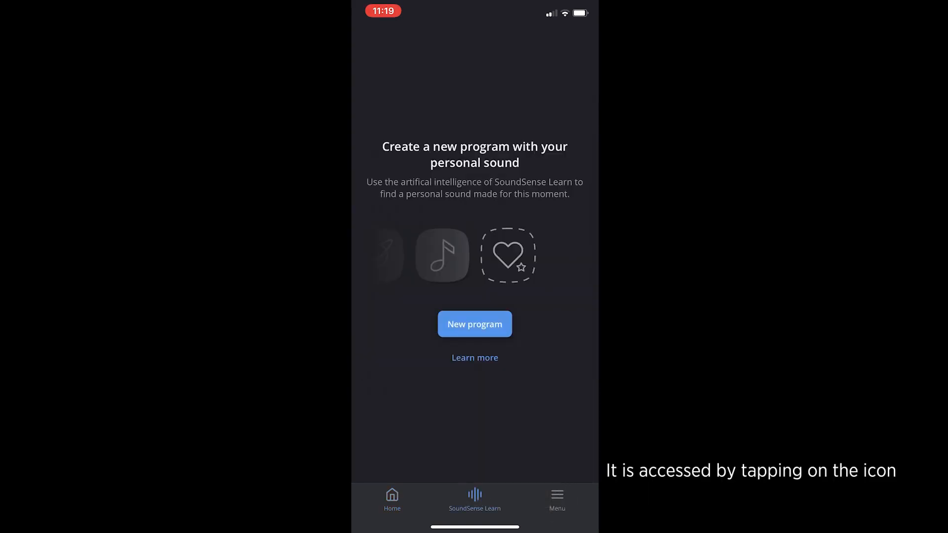